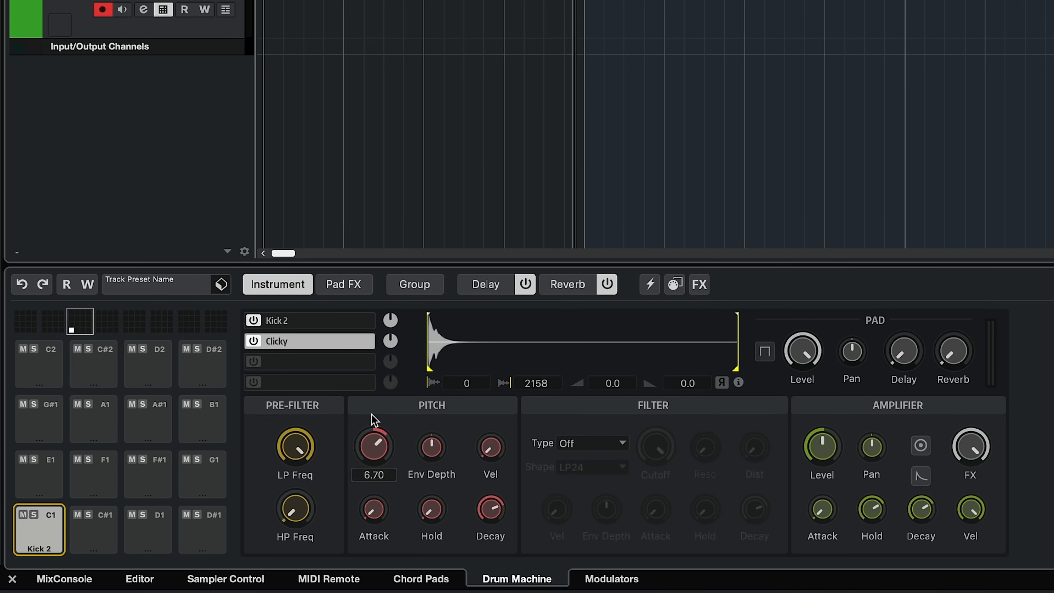
Retune Kick 2's pitch, then load the Snare 2 sound onto the empty D1 pad.
left_click_drag(373, 446, 374, 416)
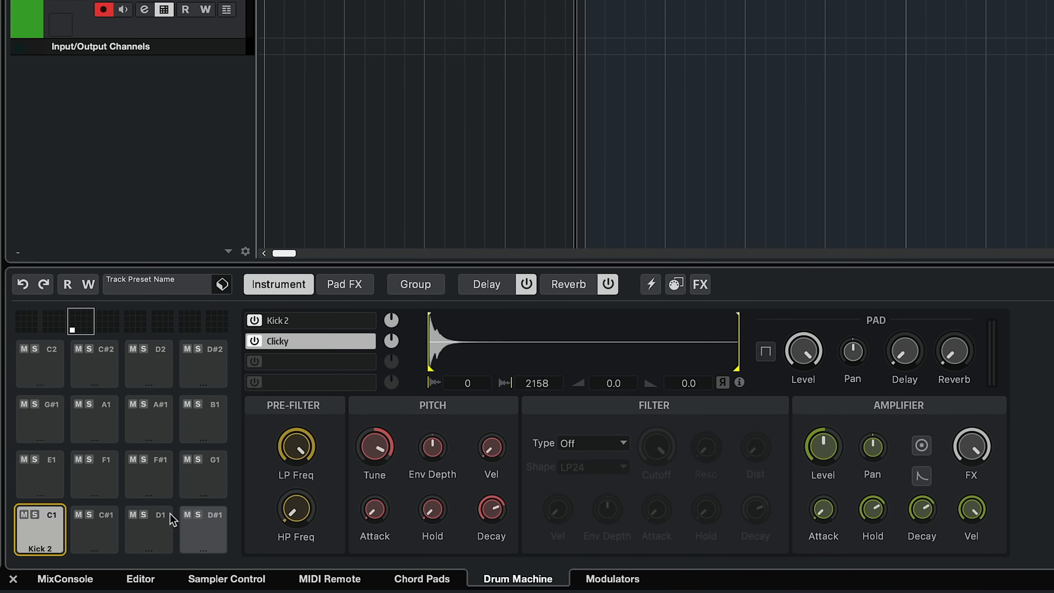
left_click(149, 529)
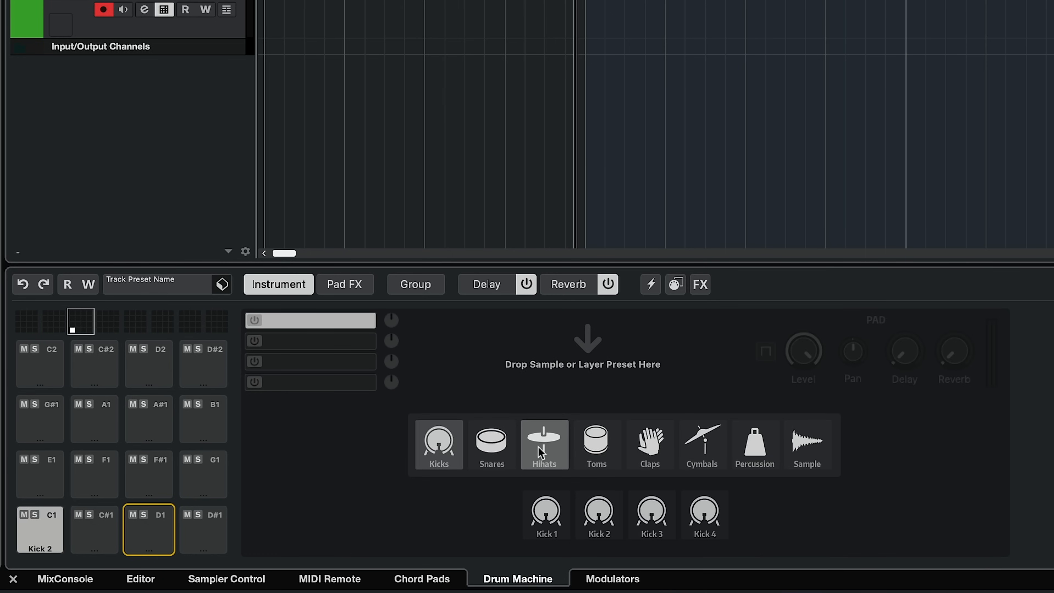
left_click(492, 445)
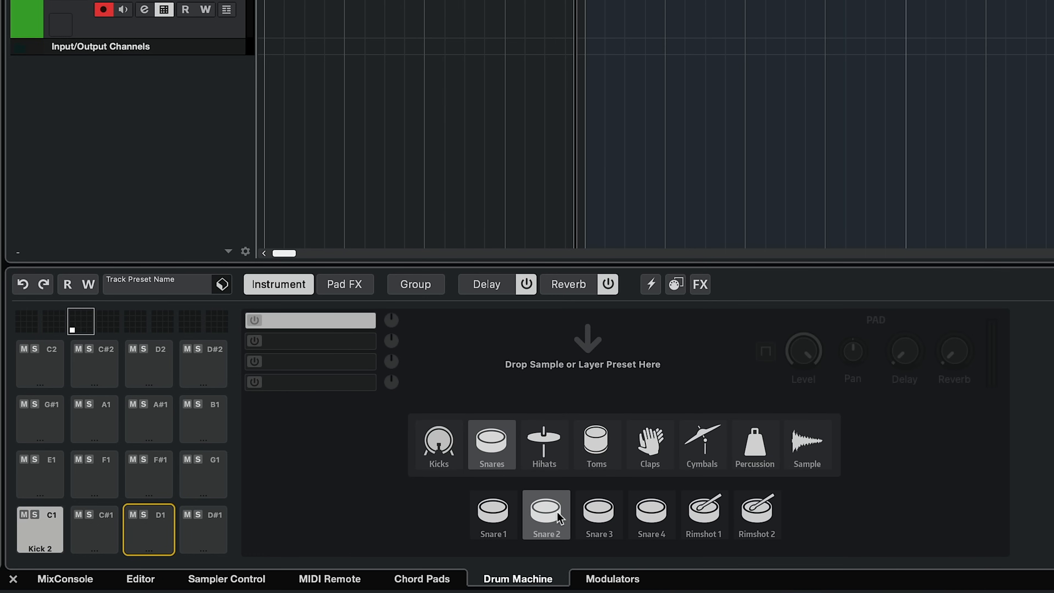
left_click(546, 514)
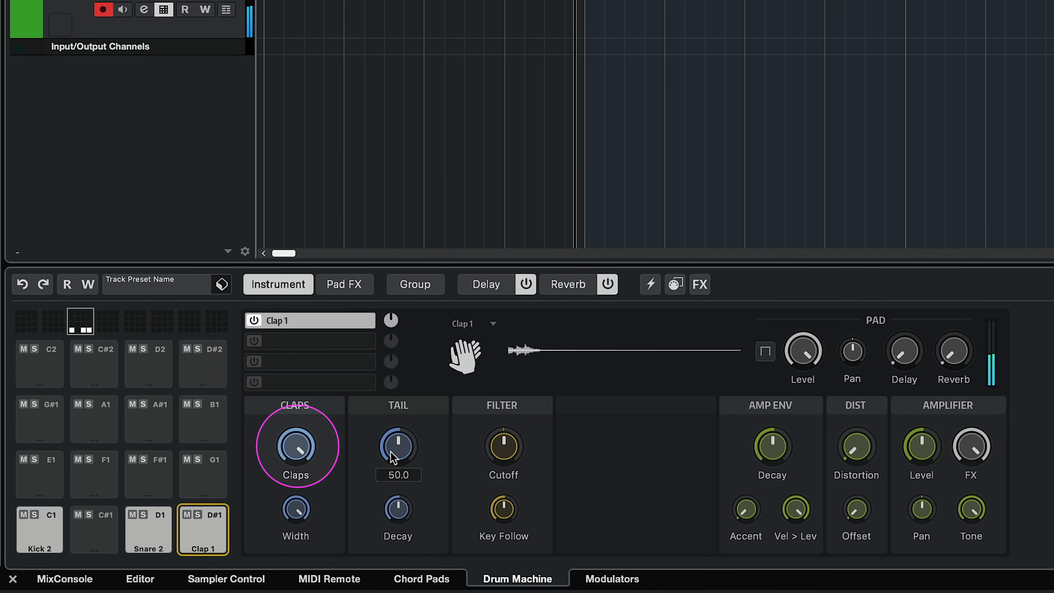
Set the Clap 1 tail to 0 on the D#1 pad and adjust its tone.
left_click_drag(398, 445, 398, 471)
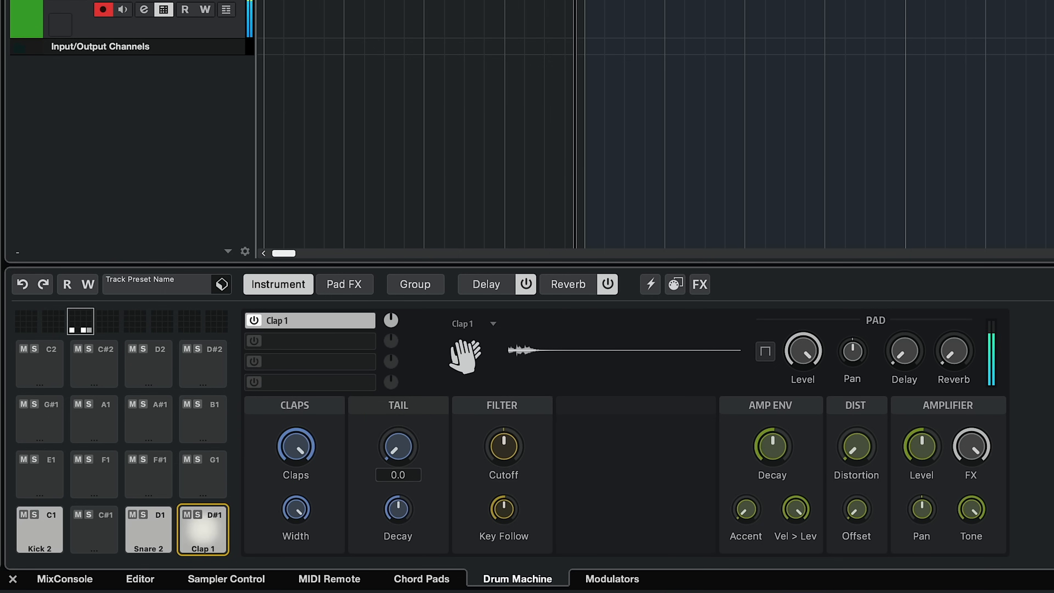
left_click_drag(397, 445, 403, 434)
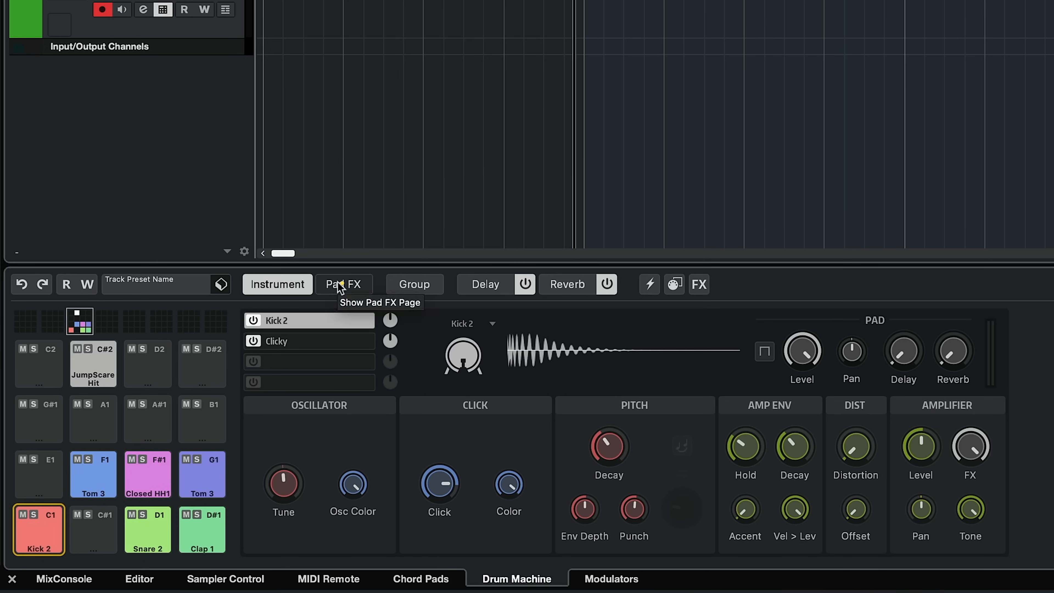
Enable a Bit Crusher in Kick 2's Pad FX and toggle a bit in its pattern.
left_click(344, 284)
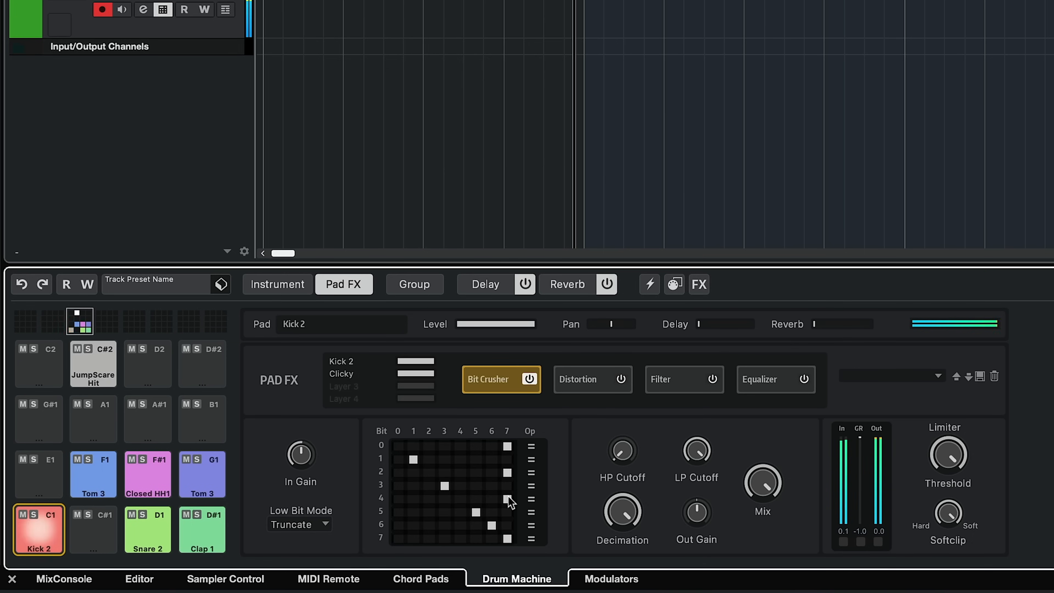
left_click(578, 379)
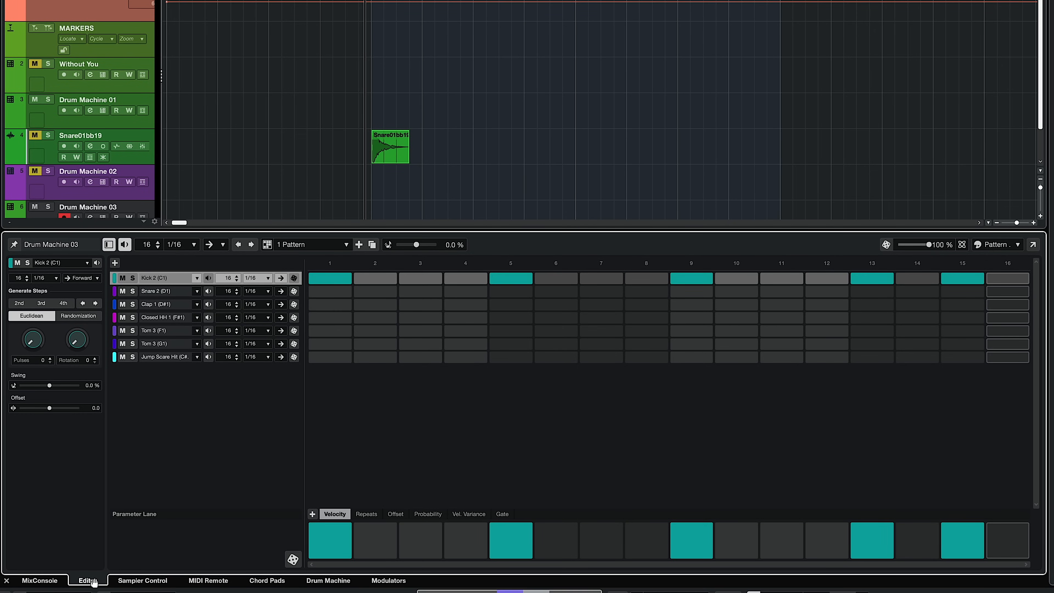
left_click(328, 580)
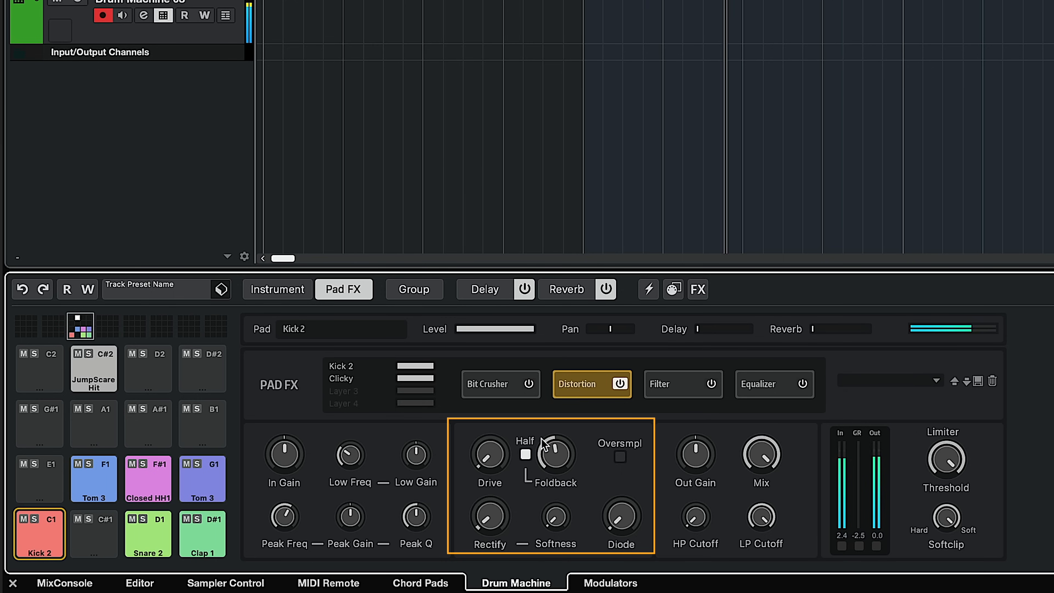
Increase Kick 2's distortion Foldback, add an Equalizer, then bring up Reverb settings.
left_click_drag(554, 451, 554, 464)
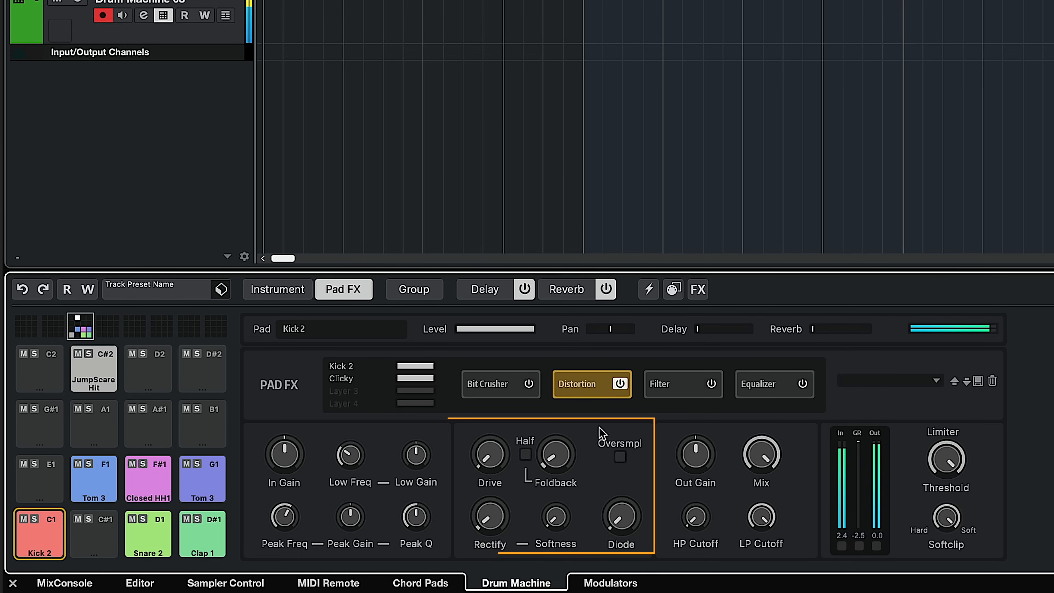
left_click(760, 379)
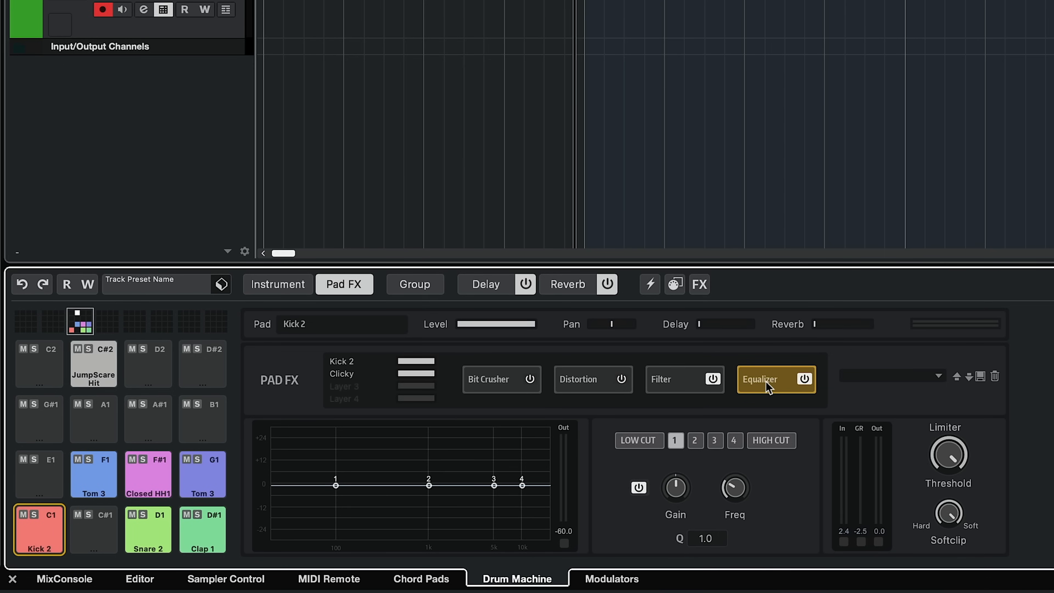
left_click(567, 283)
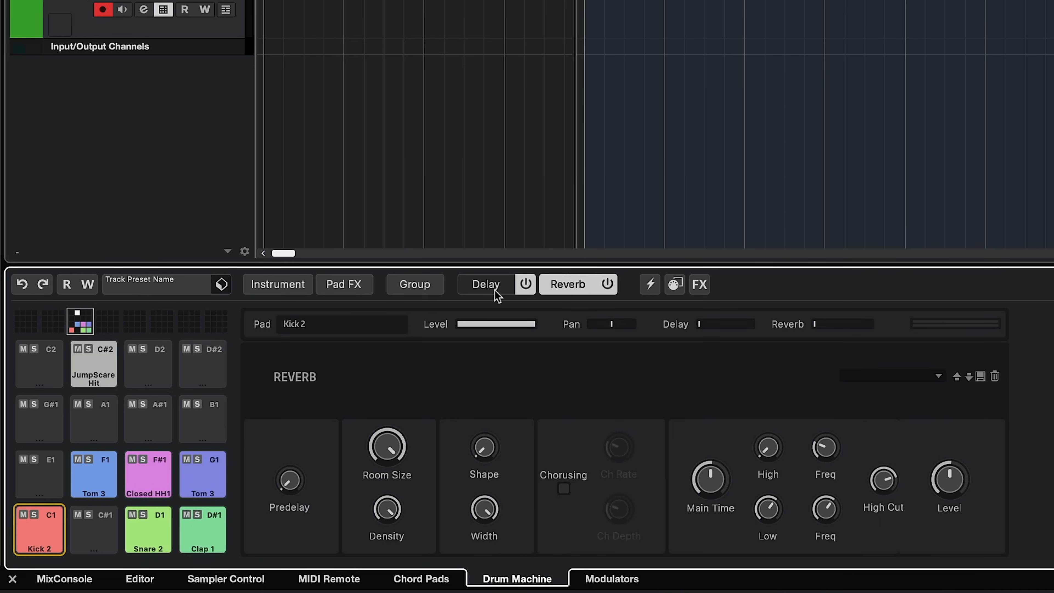
Switch the delay effect to Cross mode.
left_click(485, 284)
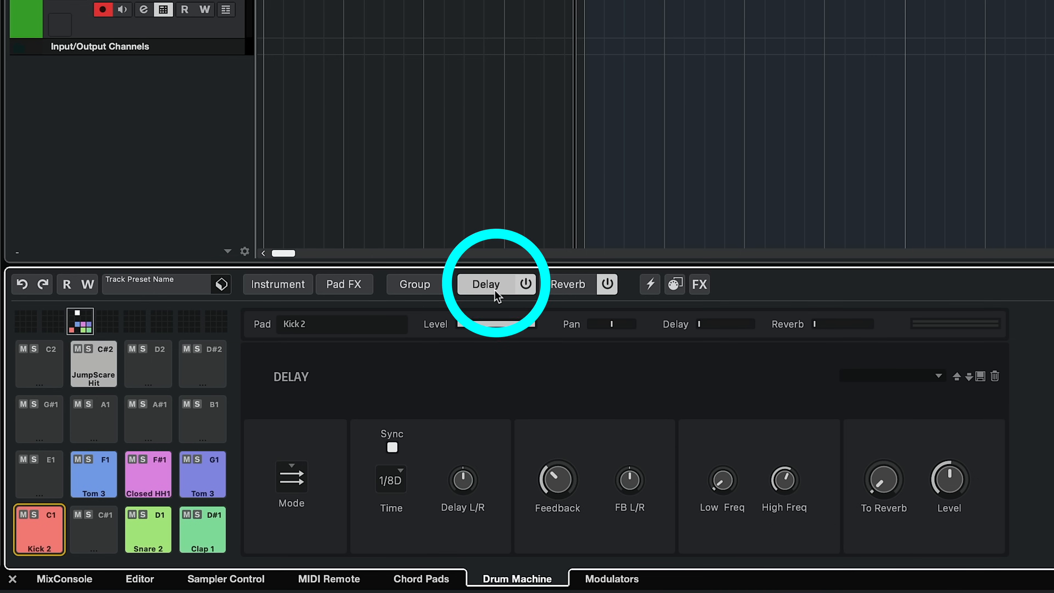
left_click(291, 473)
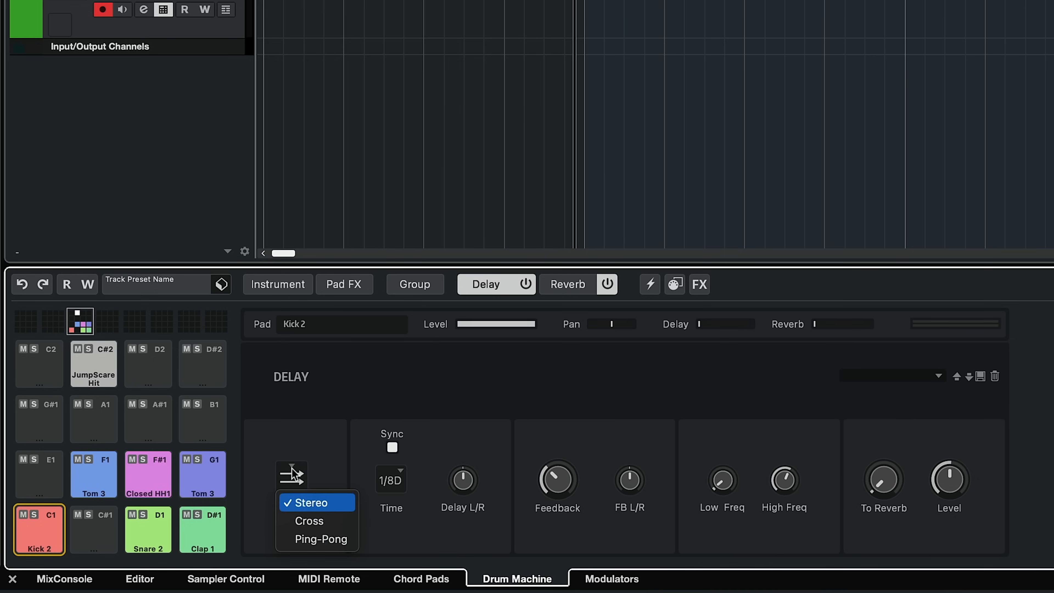
mouse_move(308, 521)
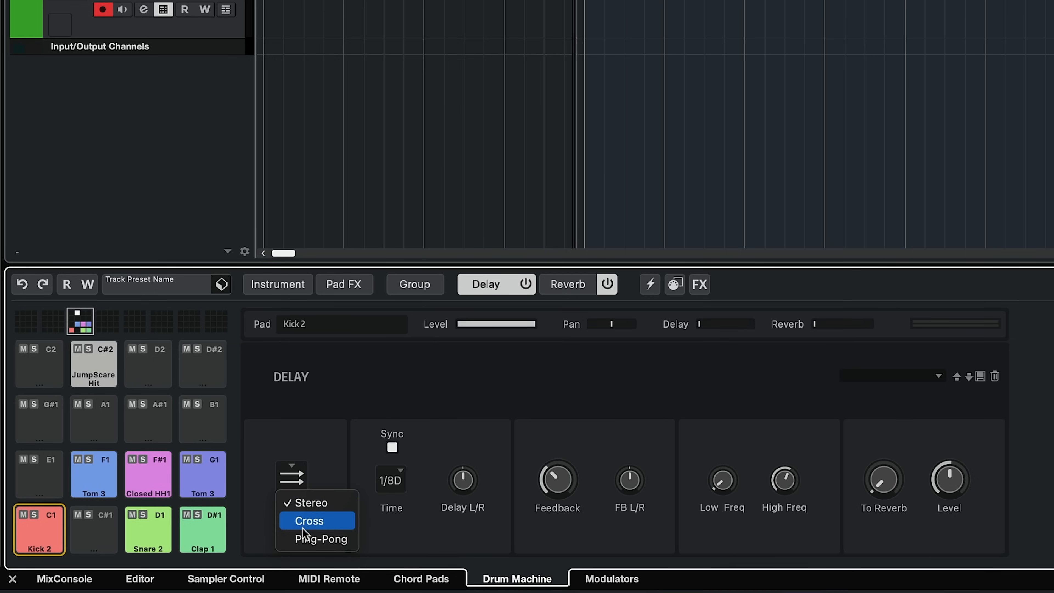
left_click(567, 284)
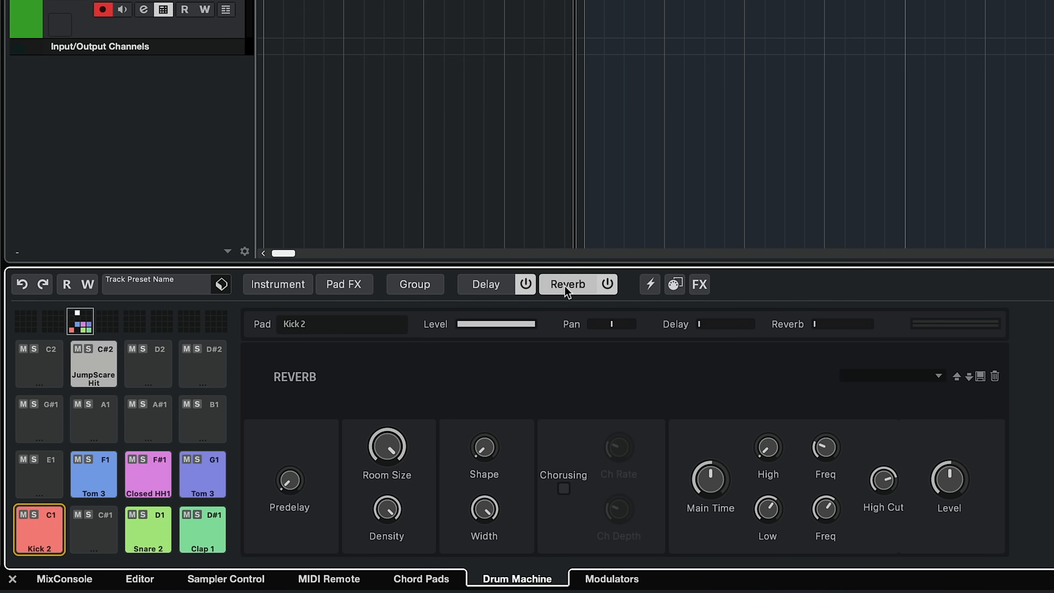
Raise Kick 2's Delay and Reverb sends and adjust the delay's To Reverb amount.
left_click(276, 284)
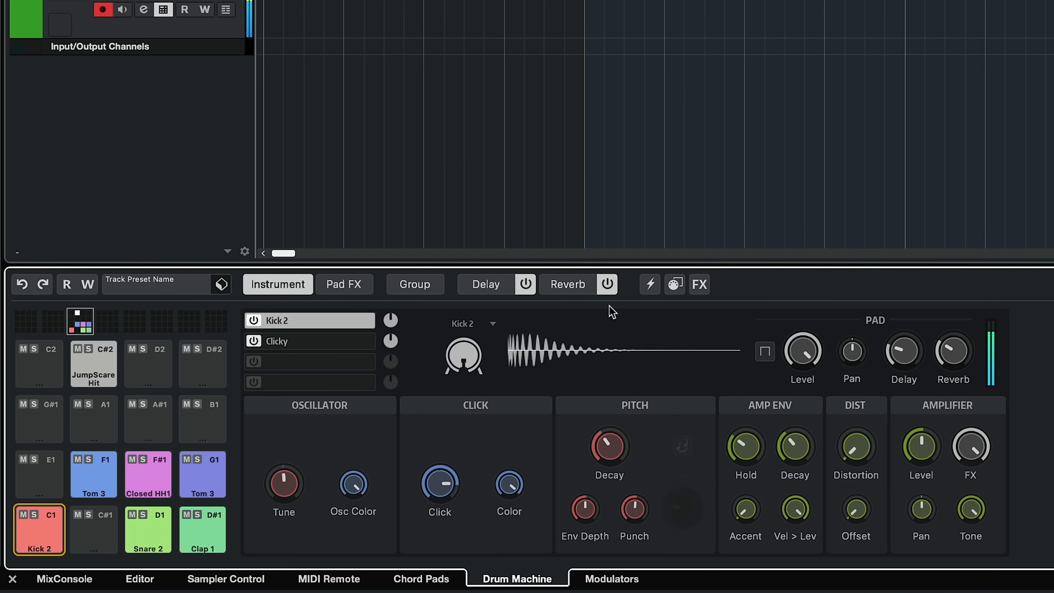
left_click(483, 284)
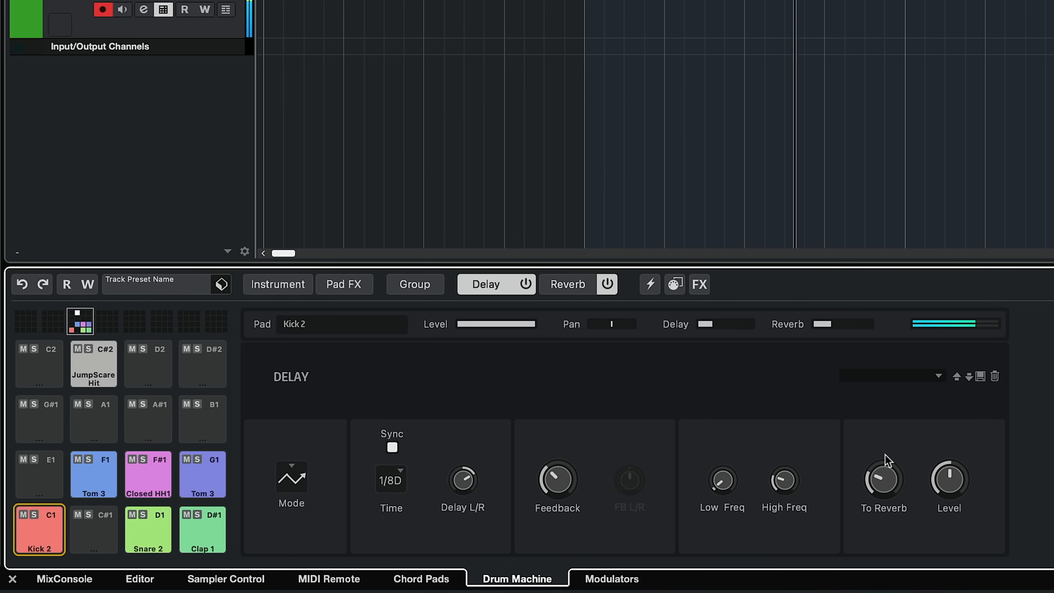
left_click(567, 284)
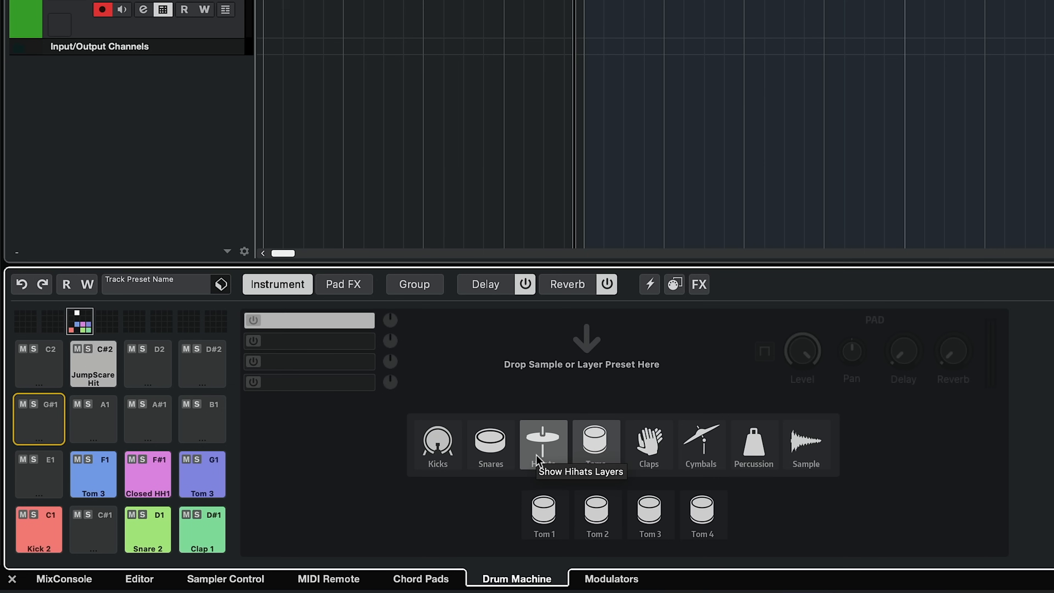
Audition sounds on G#1, settle on FM 1 percussion and raise its FM Level.
left_click(543, 440)
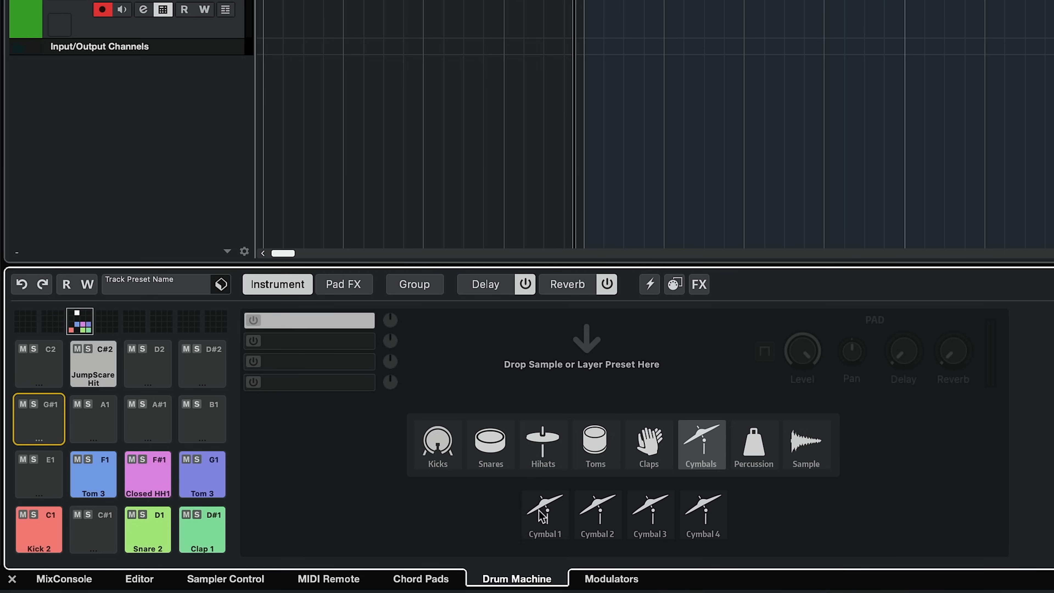
left_click(544, 516)
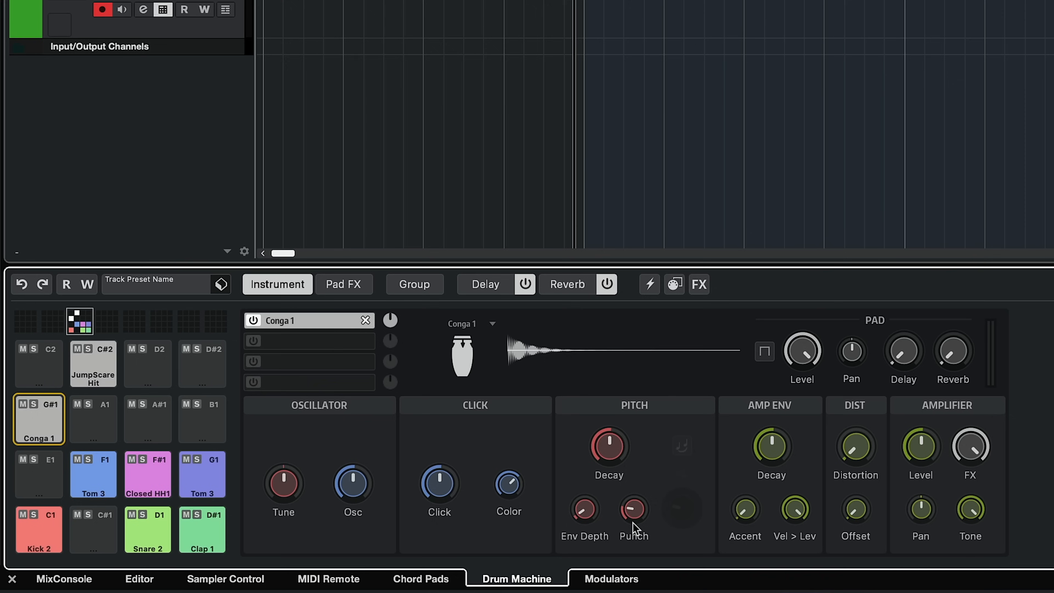
left_click_drag(283, 482, 284, 470)
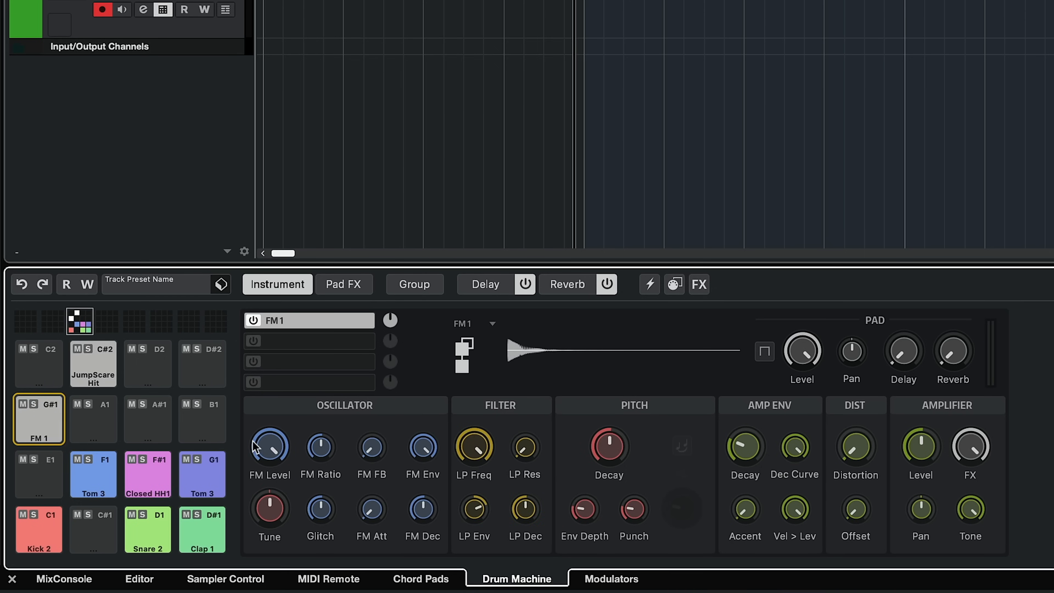
left_click_drag(269, 447, 269, 457)
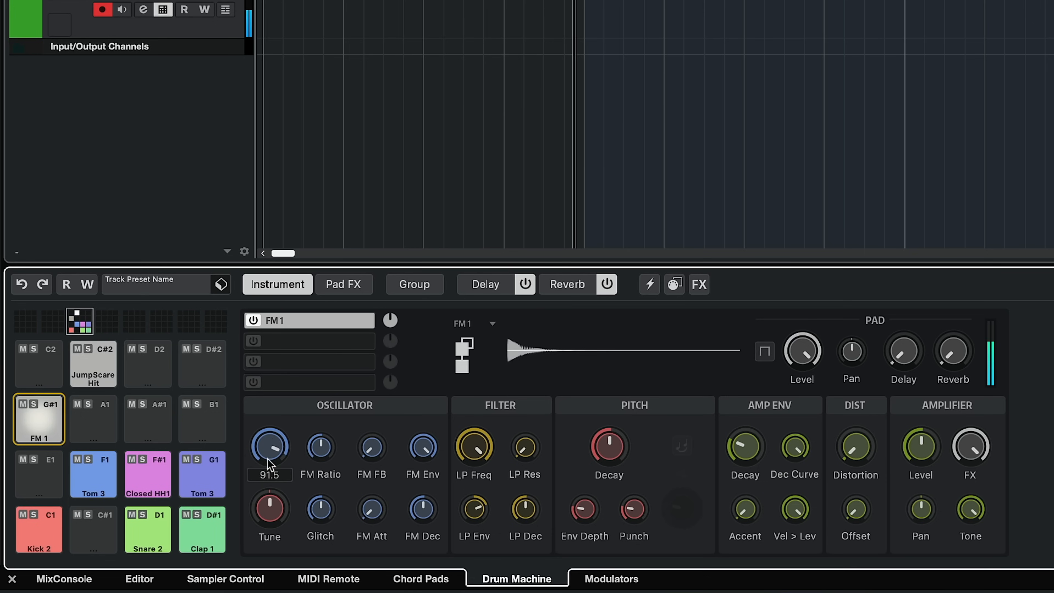